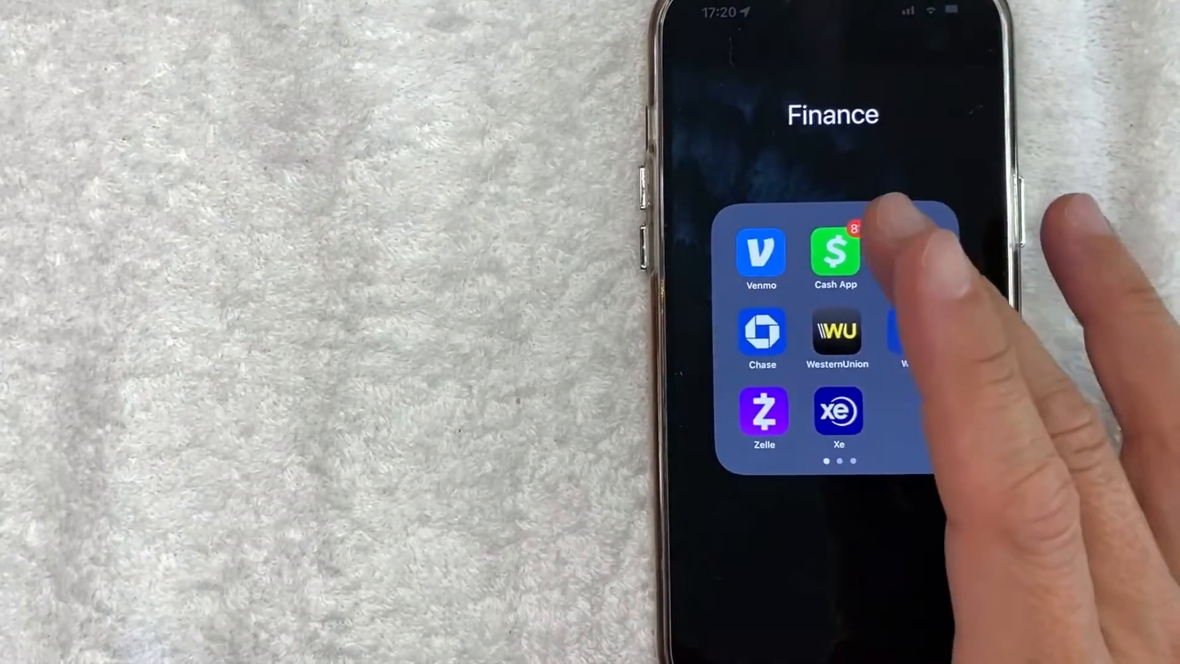
# Launch Cash App from the Finance folder on the home screen
pyautogui.click(833, 259)
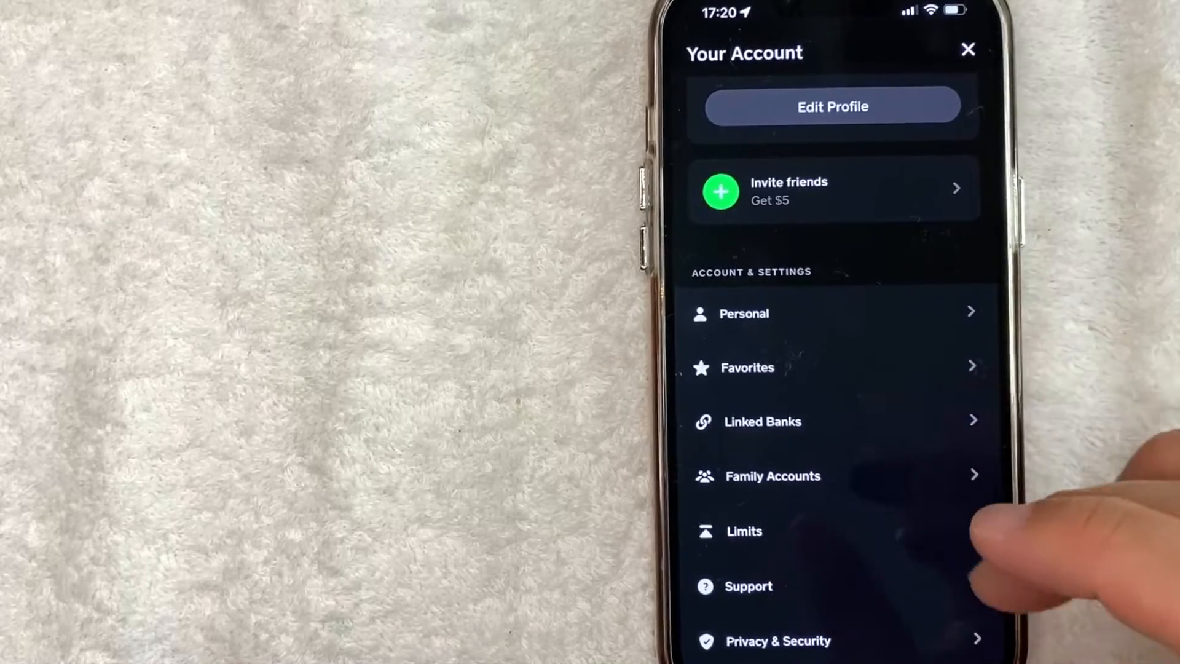
# Scroll the account settings list down until Notifications, Documents and Sign Out show
pyautogui.scroll(3)
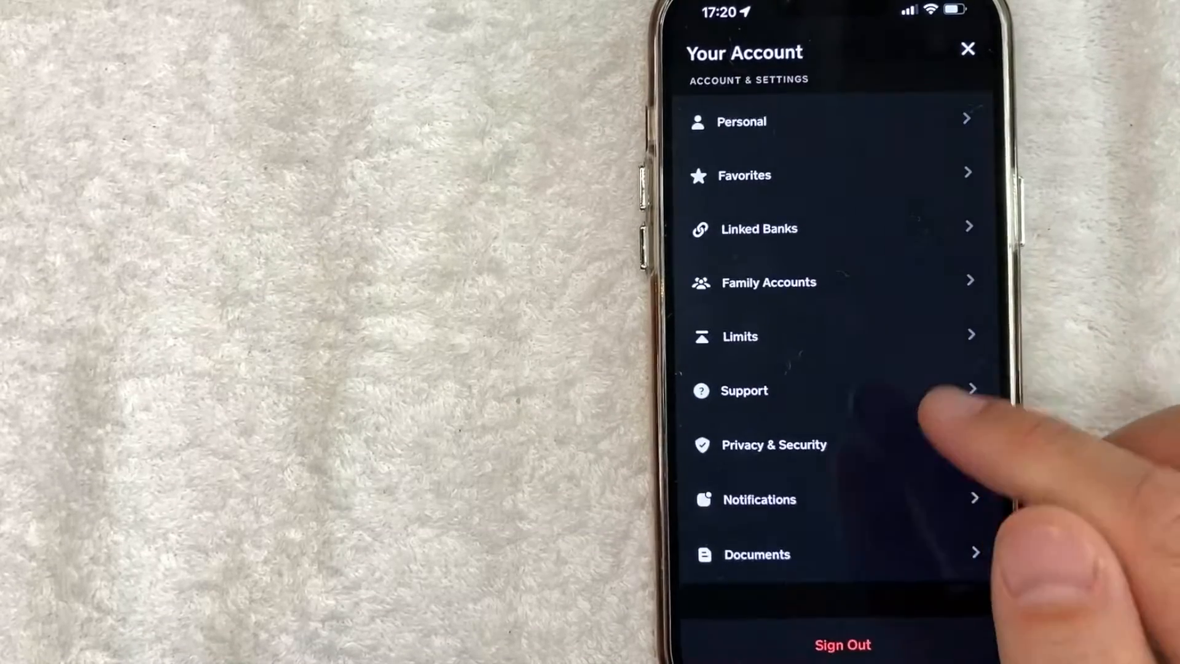
pyautogui.moveTo(970, 497)
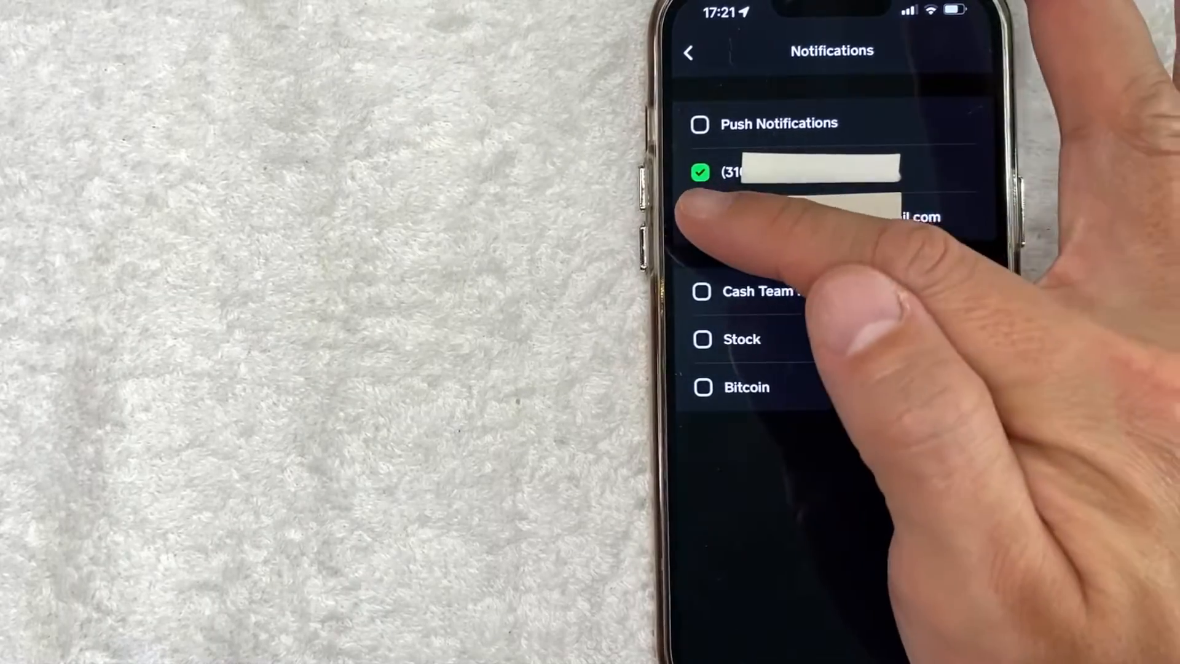
# Toggle the email-address notification checkbox in Notifications settings
pyautogui.click(699, 220)
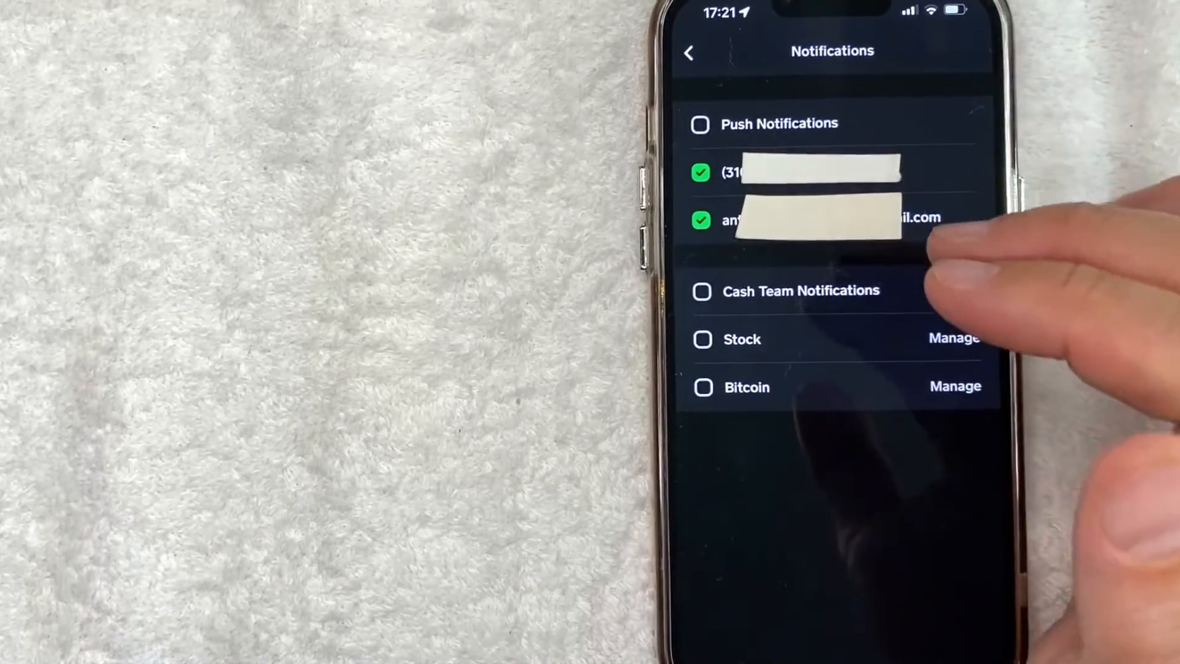